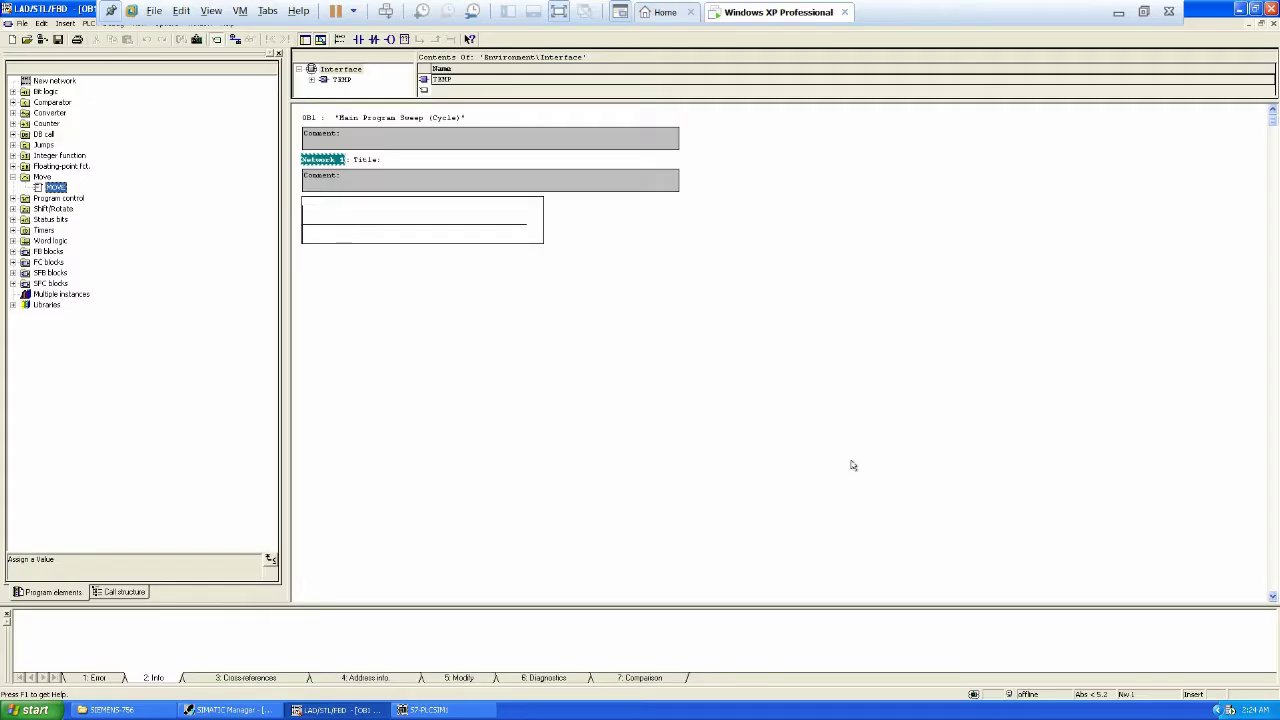
mouse_move(336, 710)
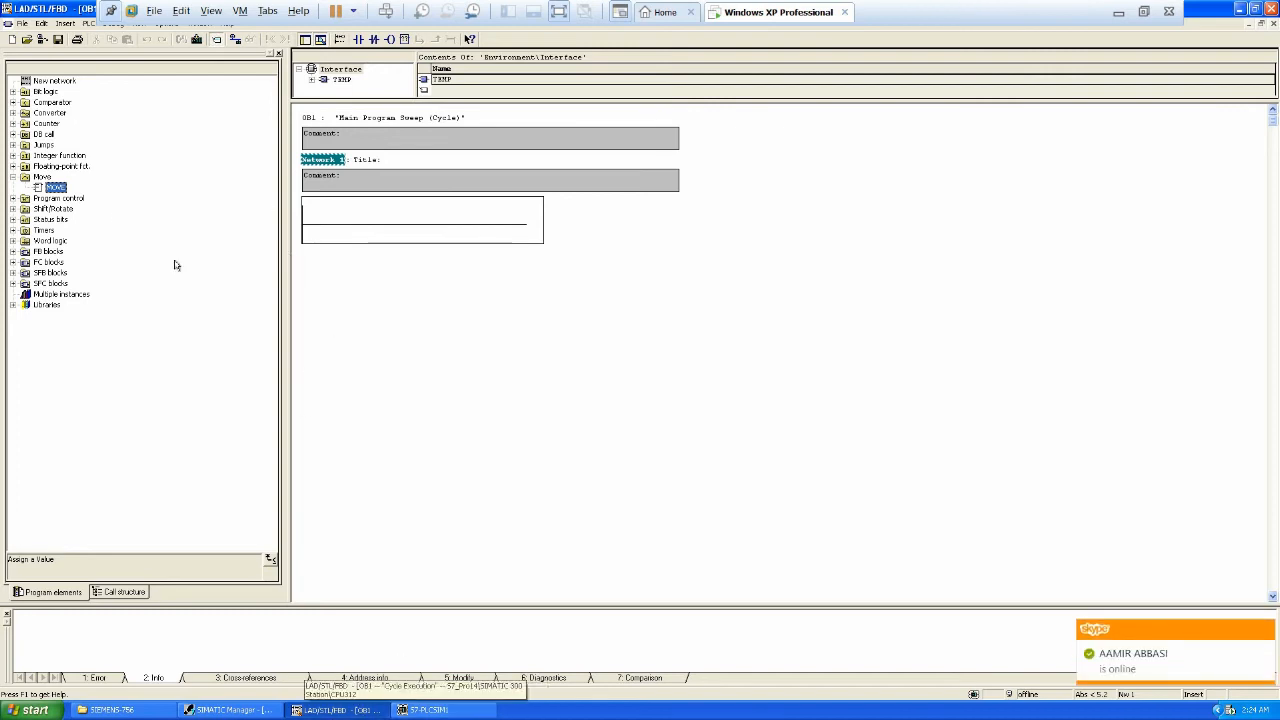
Insert a MOVE block in network 1 with IN set to IW0 and OUT set to MW0
double_click(56, 188)
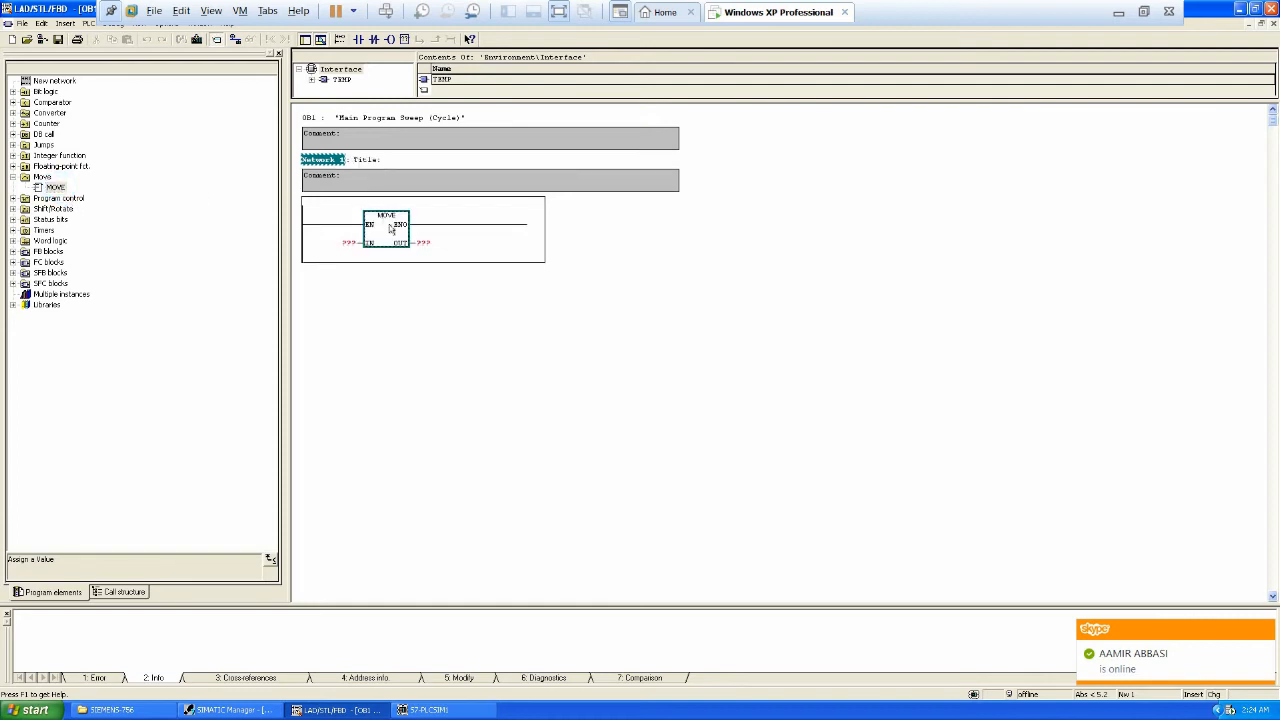
left_click(336, 244)
type("IW0")
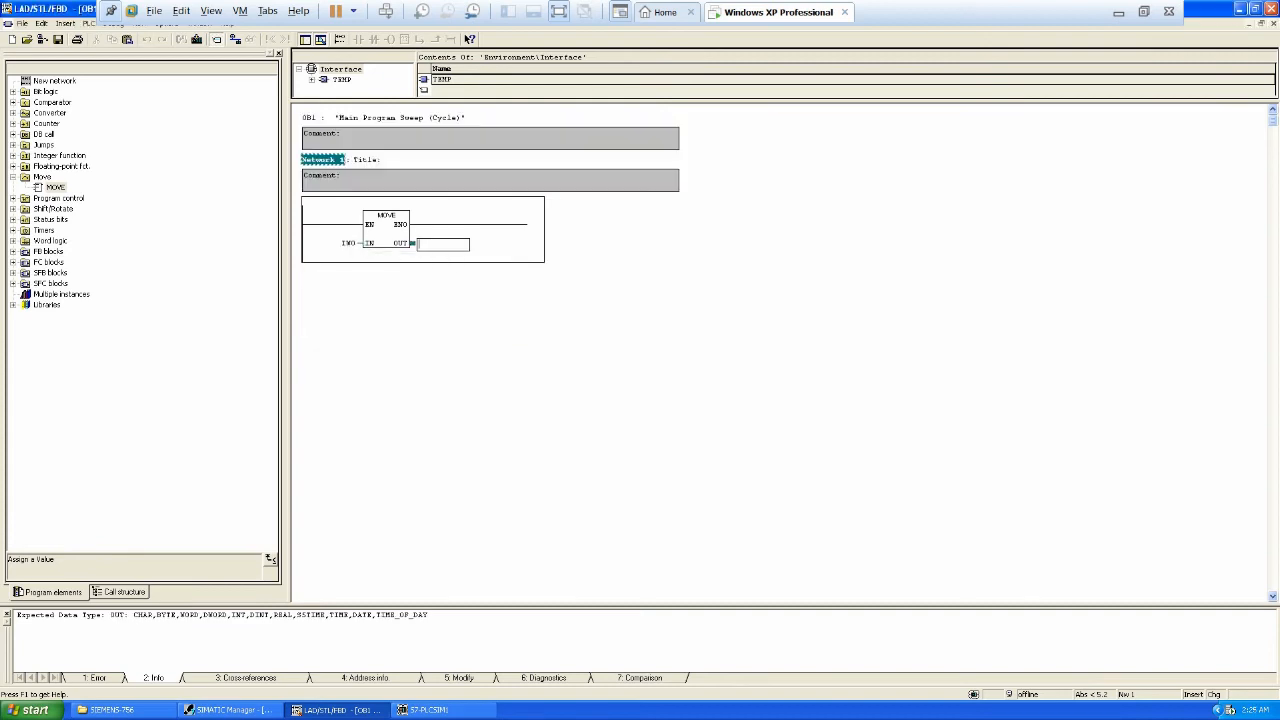
type("MW0")
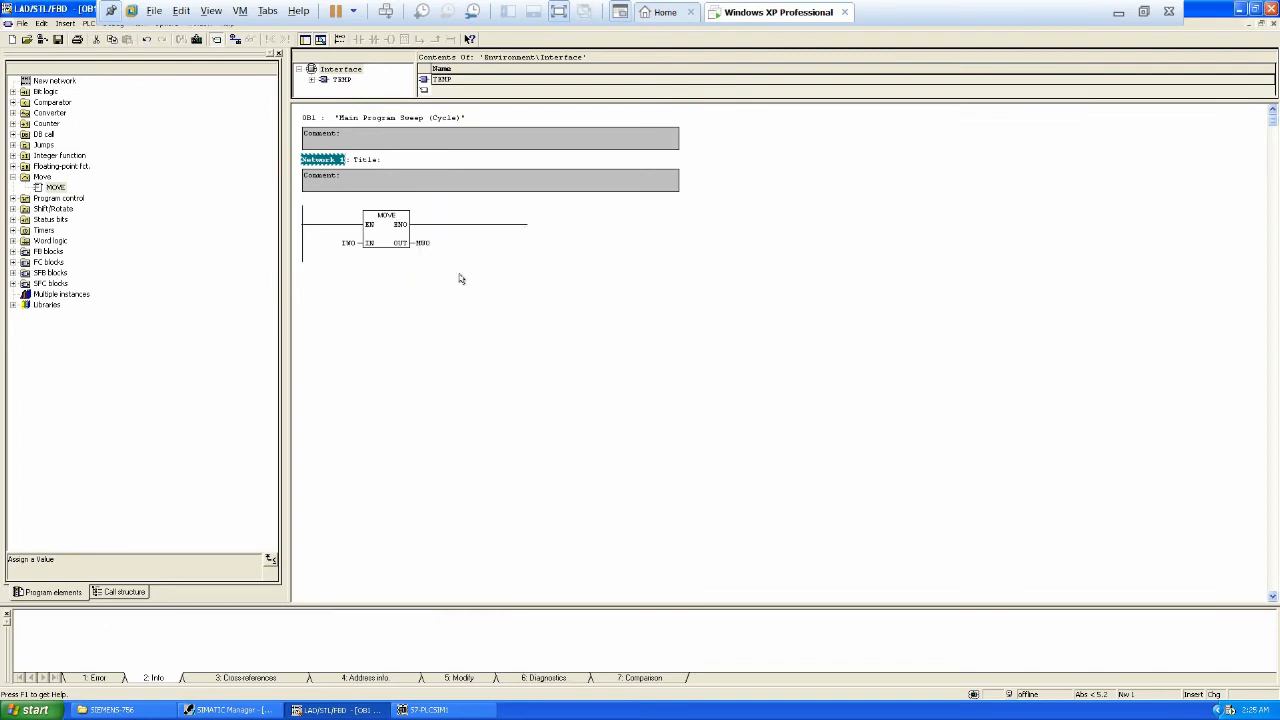
mouse_move(312, 240)
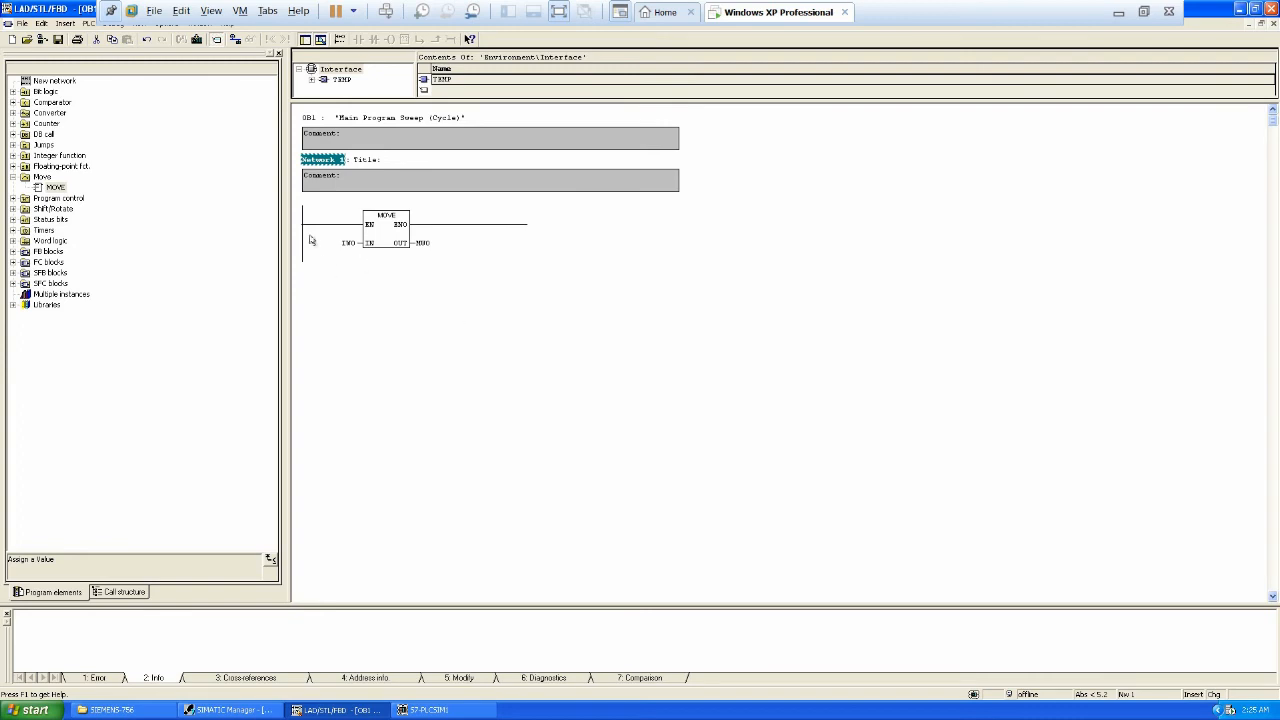
mouse_move(456, 268)
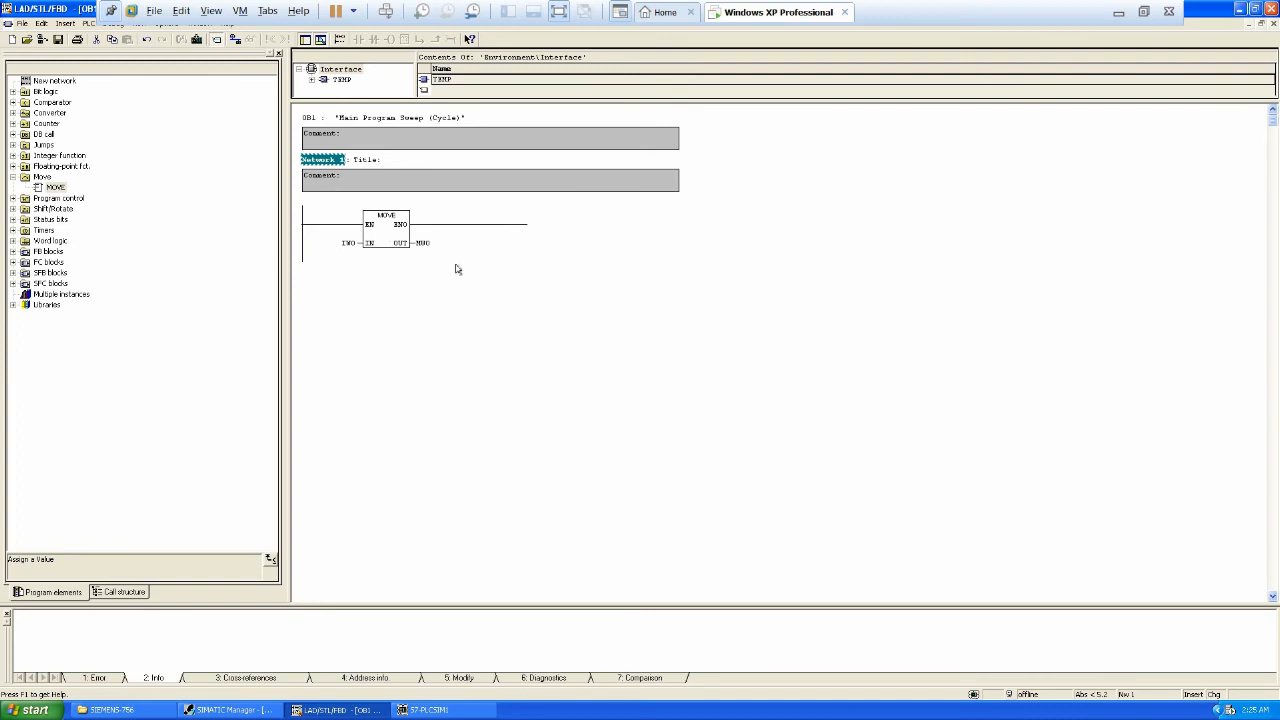
mouse_move(418, 264)
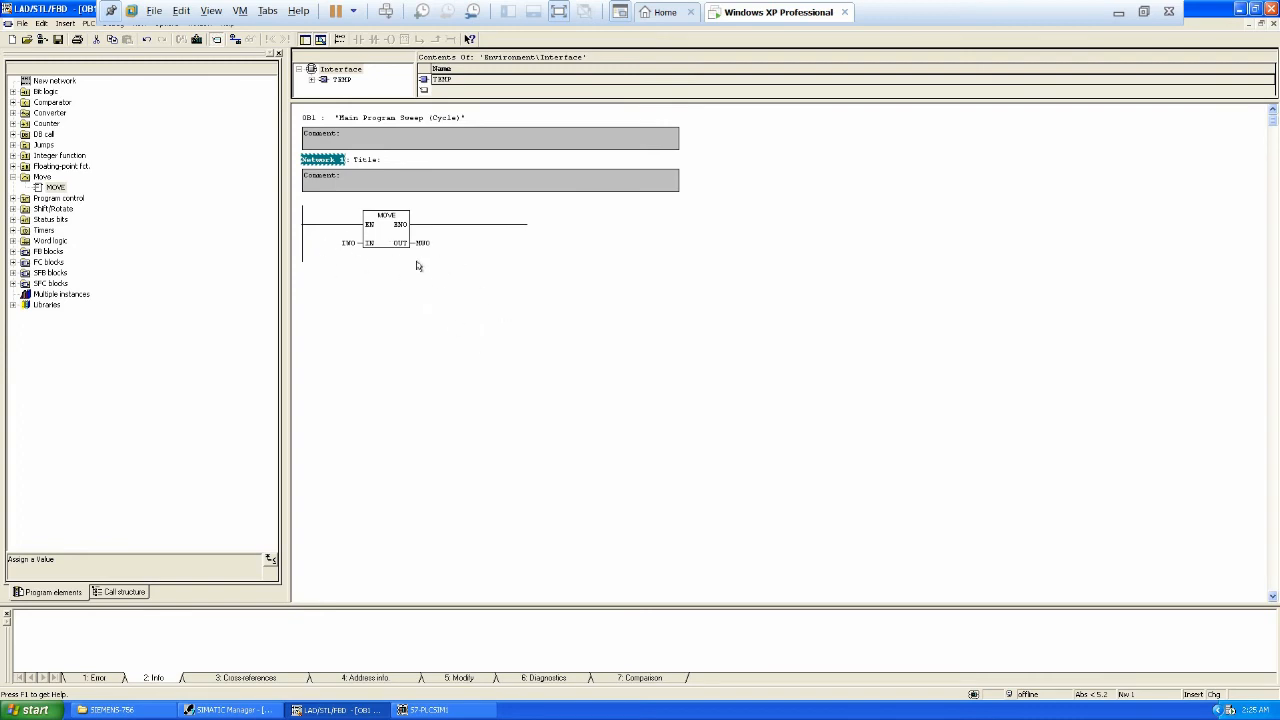
left_click(430, 708)
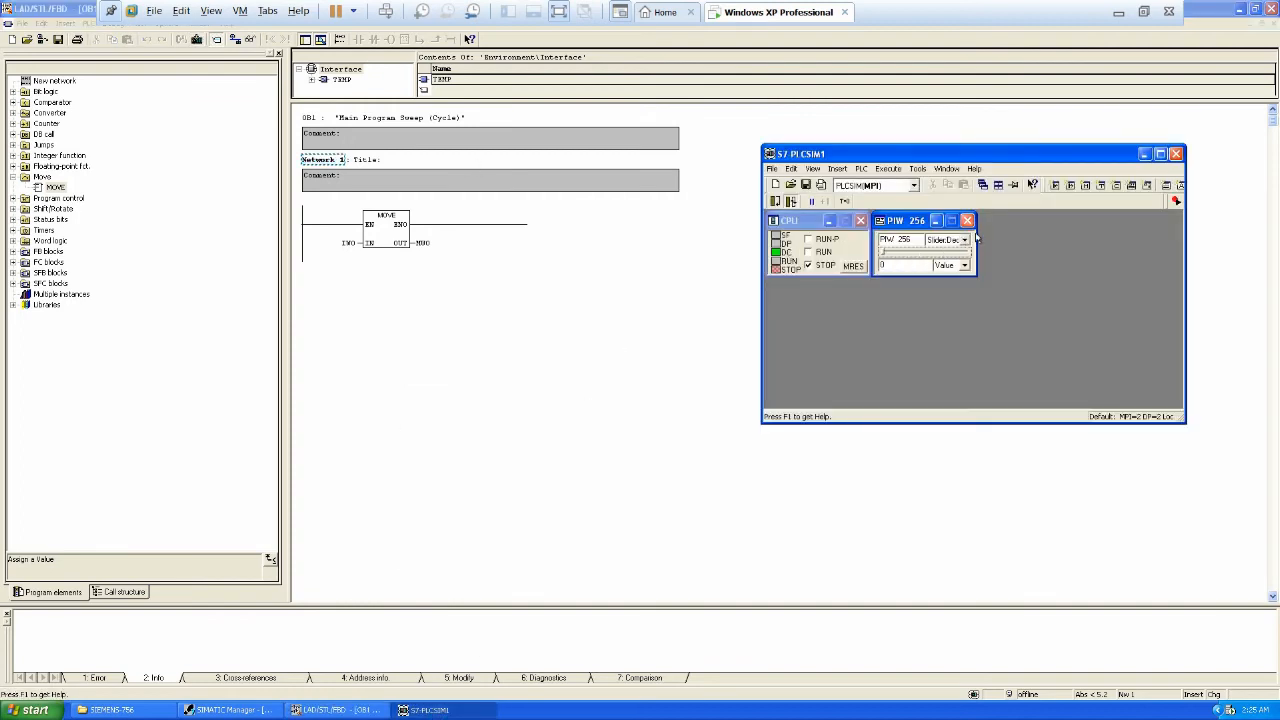
Monitor IW0 in Decimal format, switch the CPU to RUN and set IW0 to 40
left_click(836, 168)
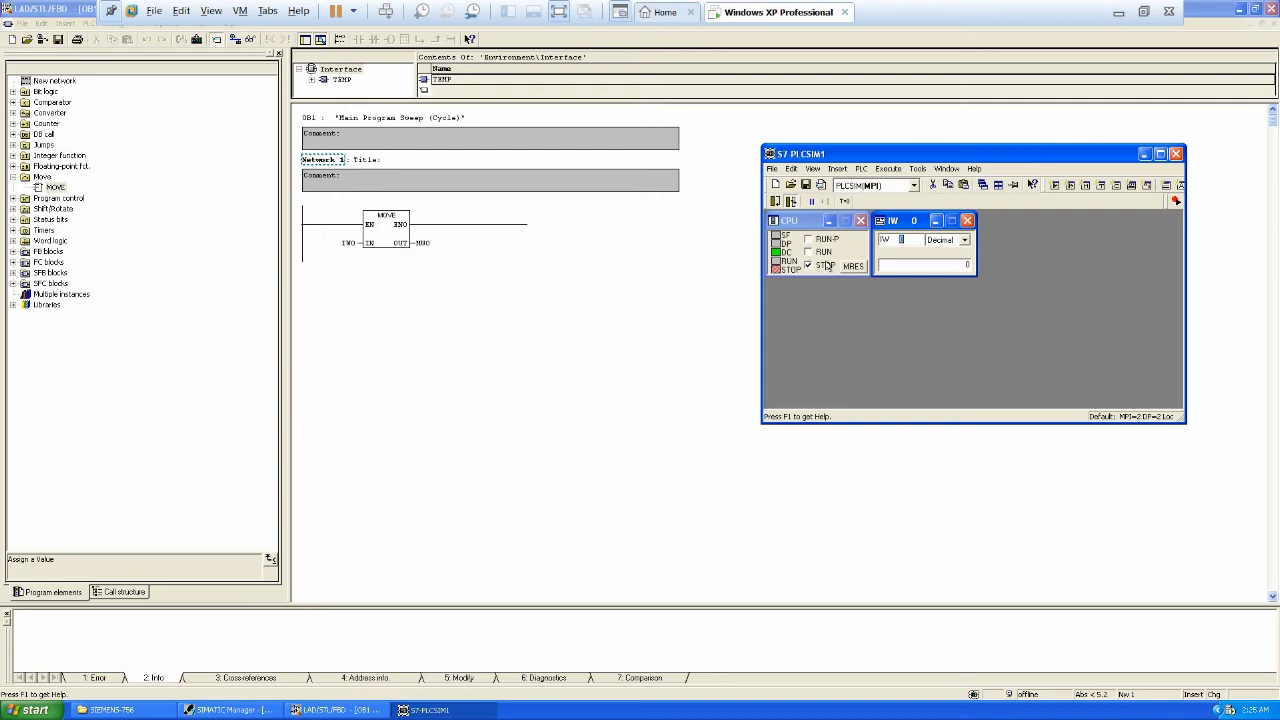
left_click(808, 252)
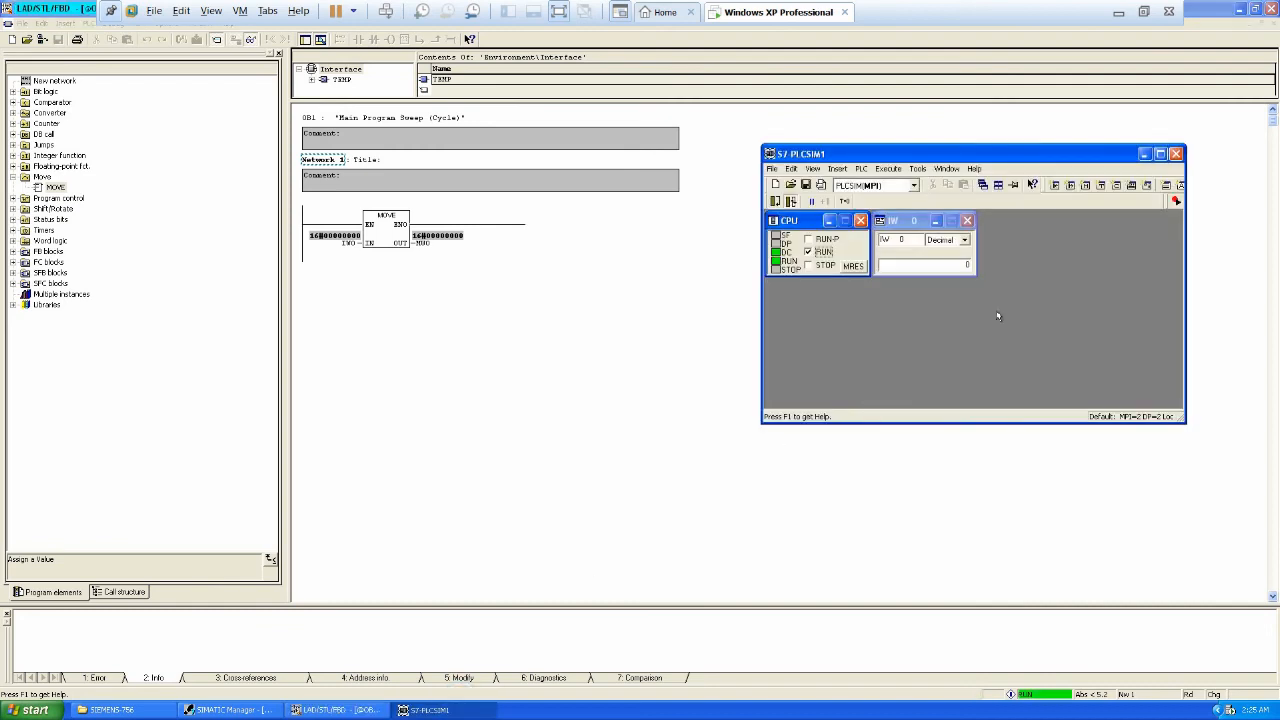
left_click(920, 264)
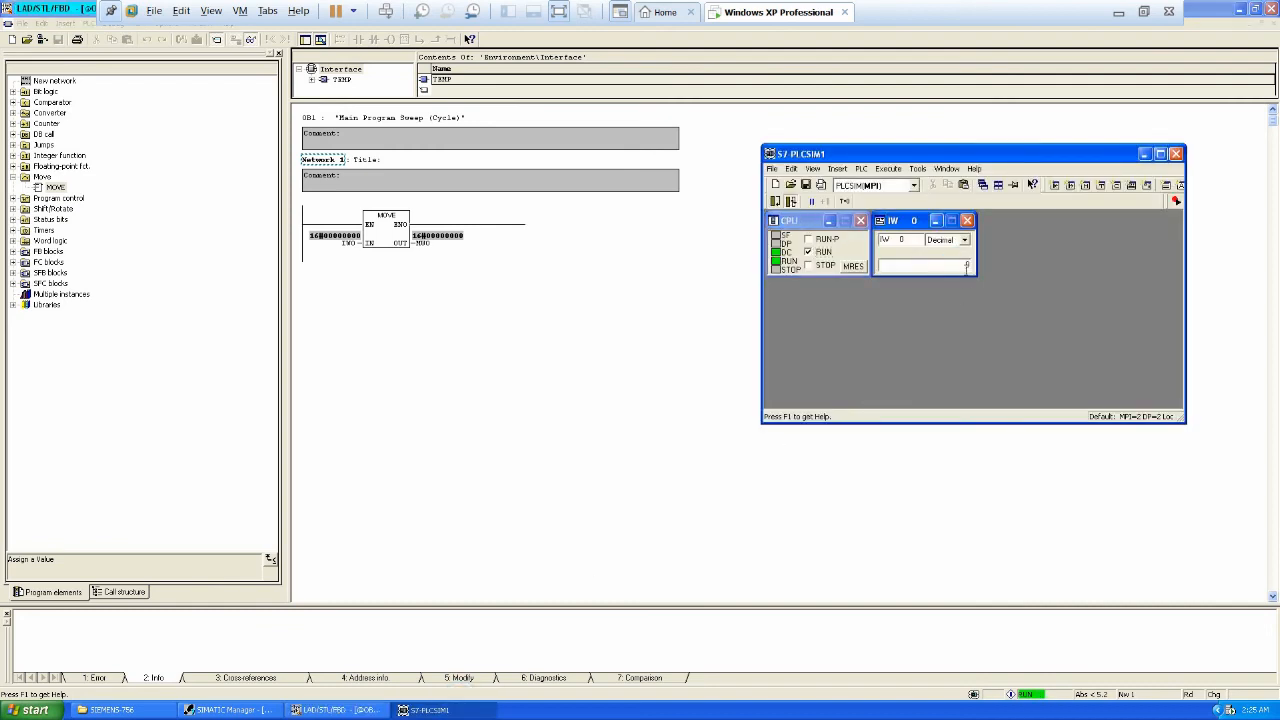
type("40")
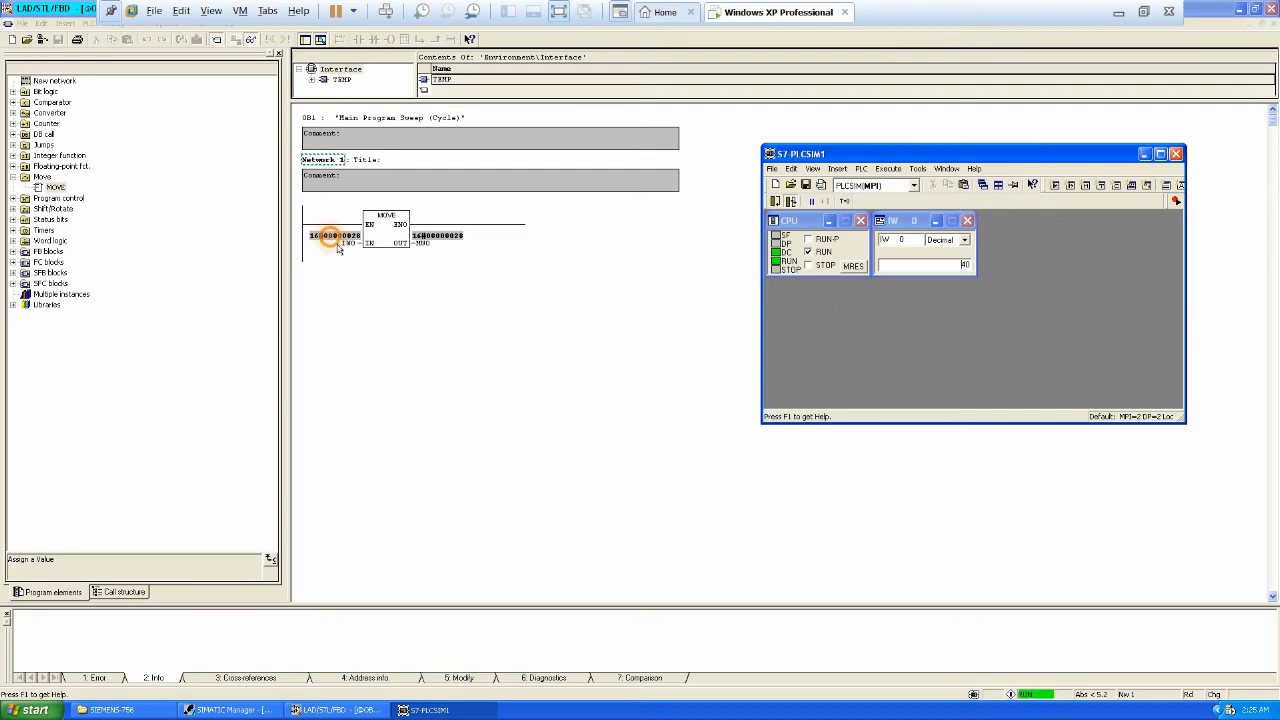
Switch the MOVE block's monitored values to Decimal representation
right_click(336, 236)
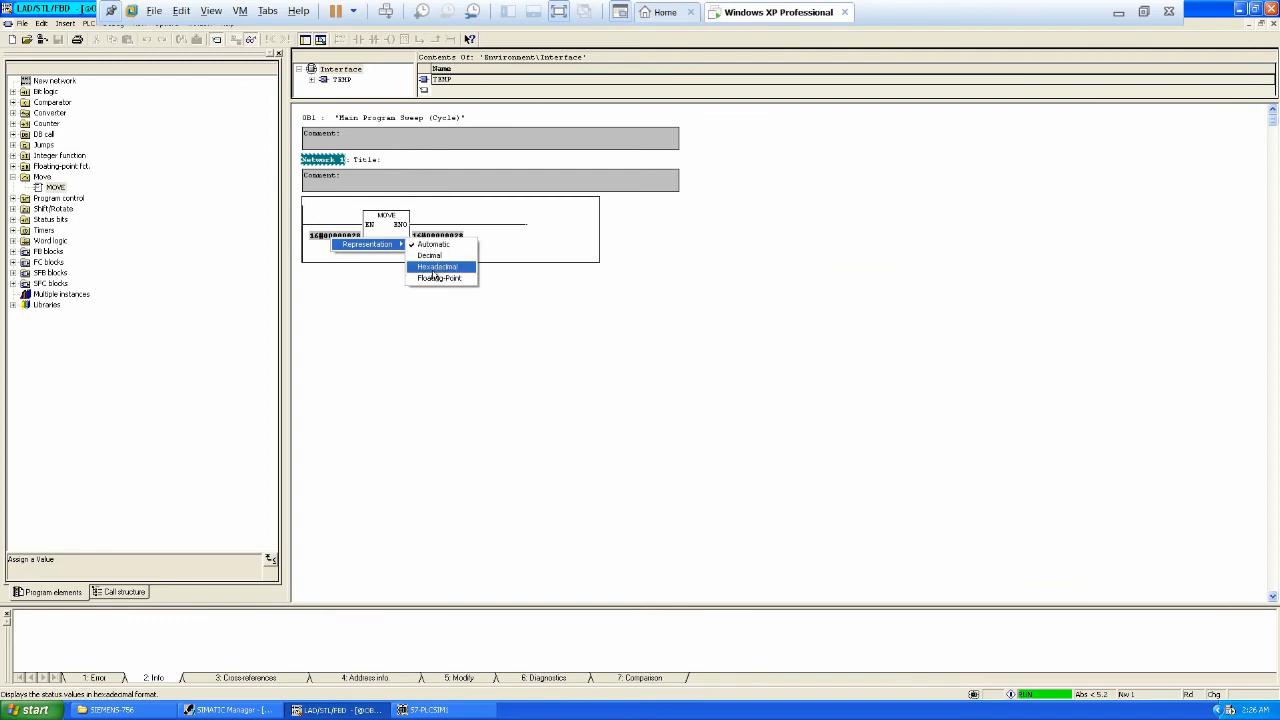
mouse_move(428, 256)
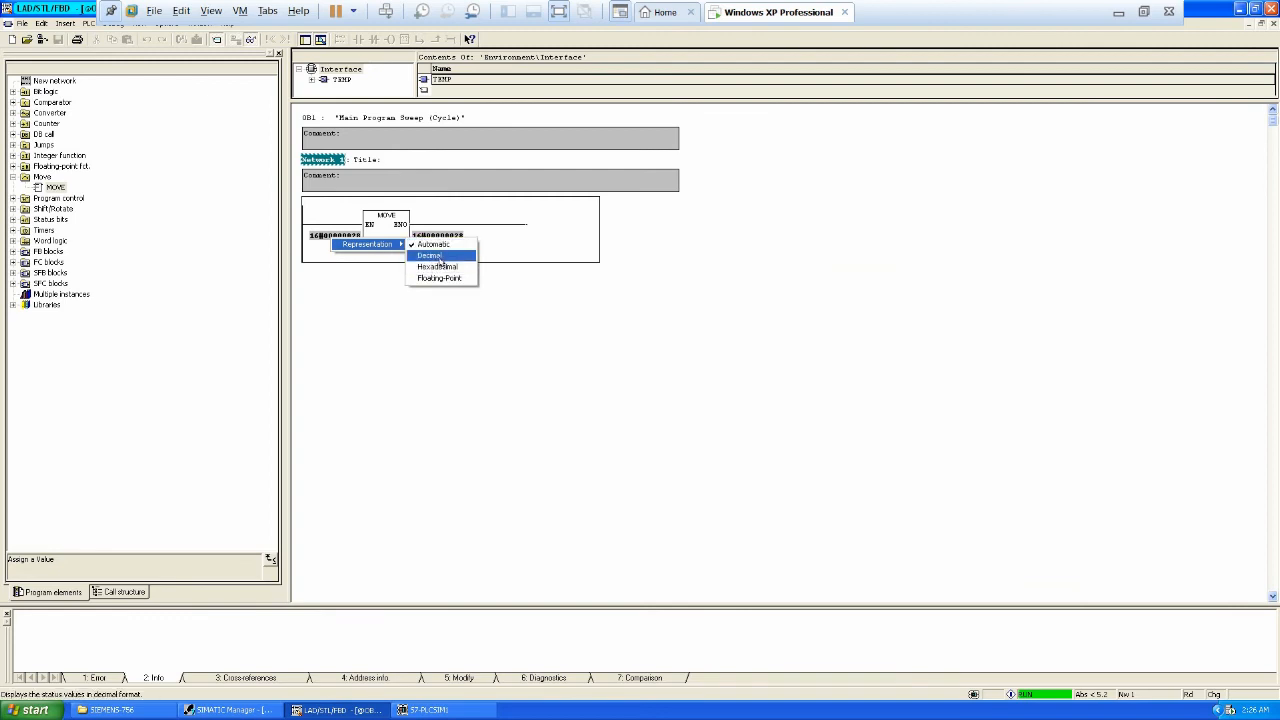
left_click(428, 256)
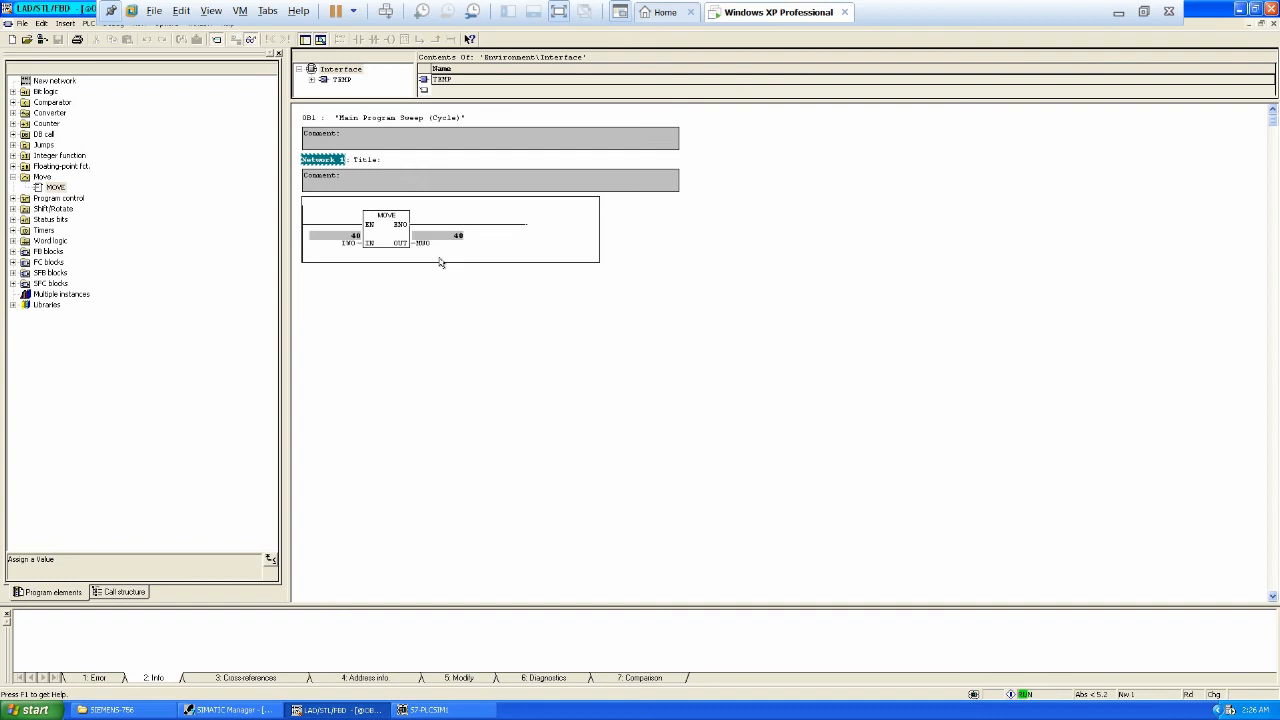
mouse_move(452, 248)
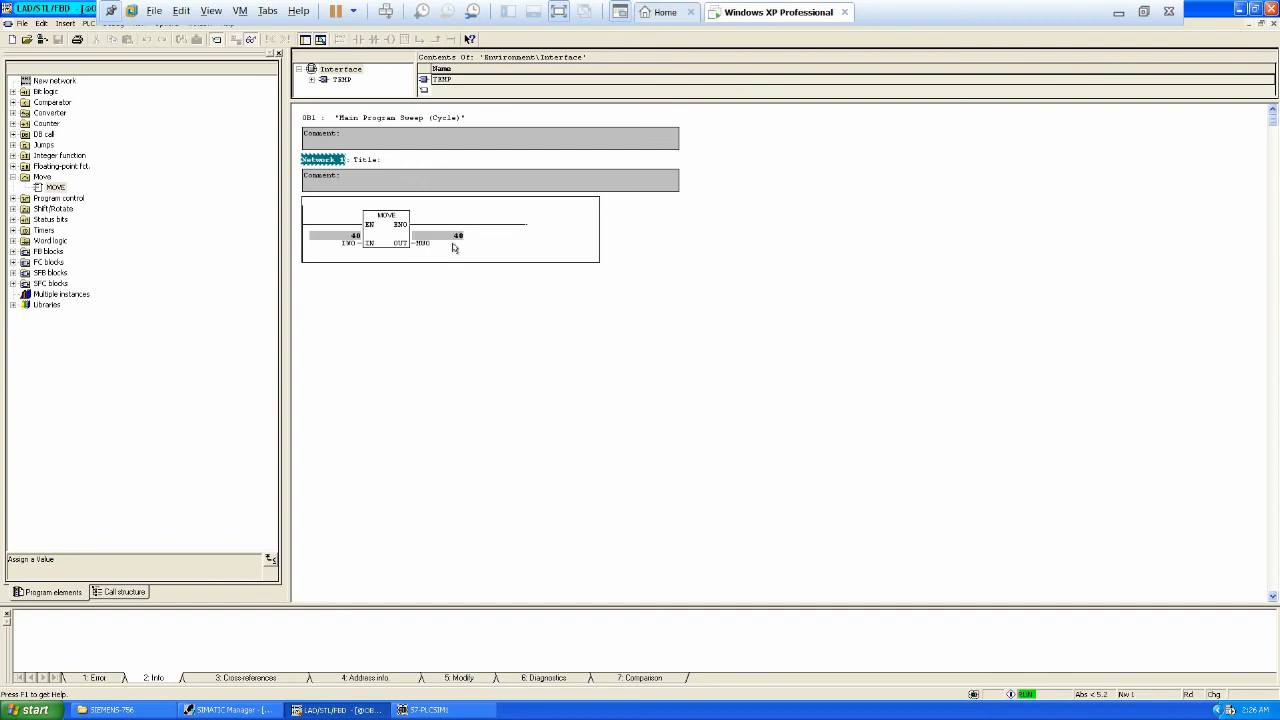
mouse_move(316, 204)
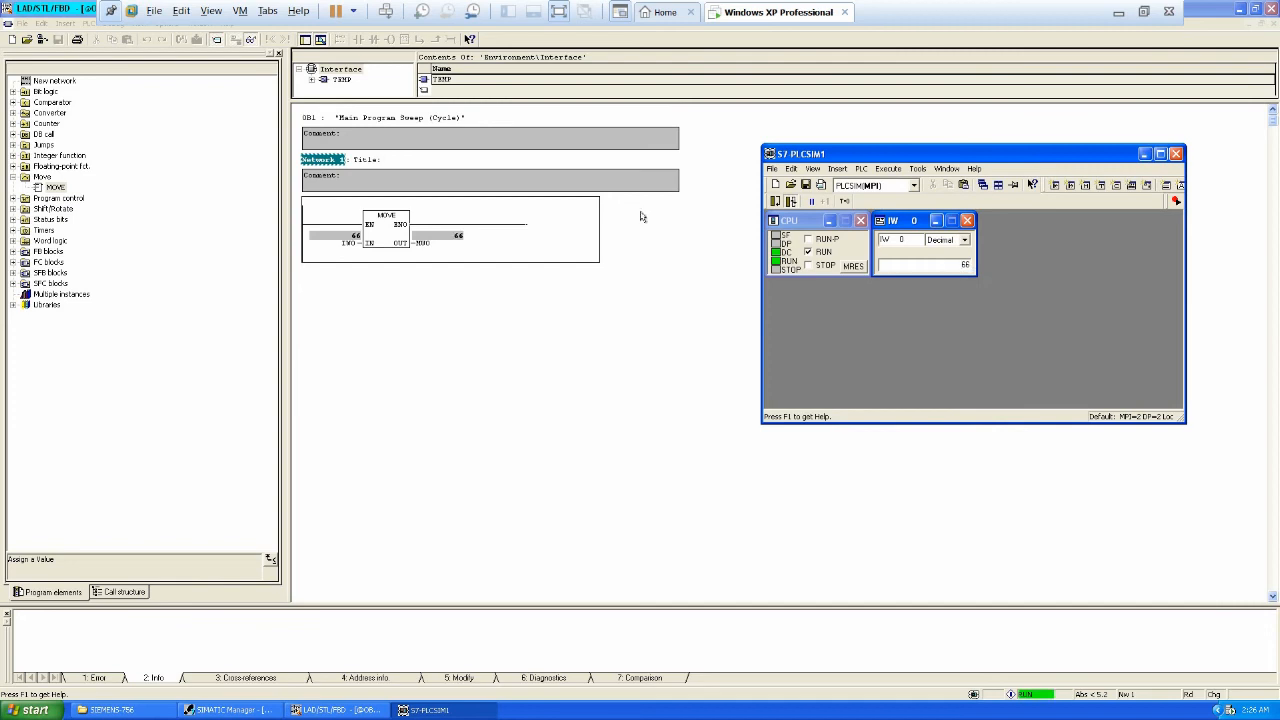
mouse_move(410, 248)
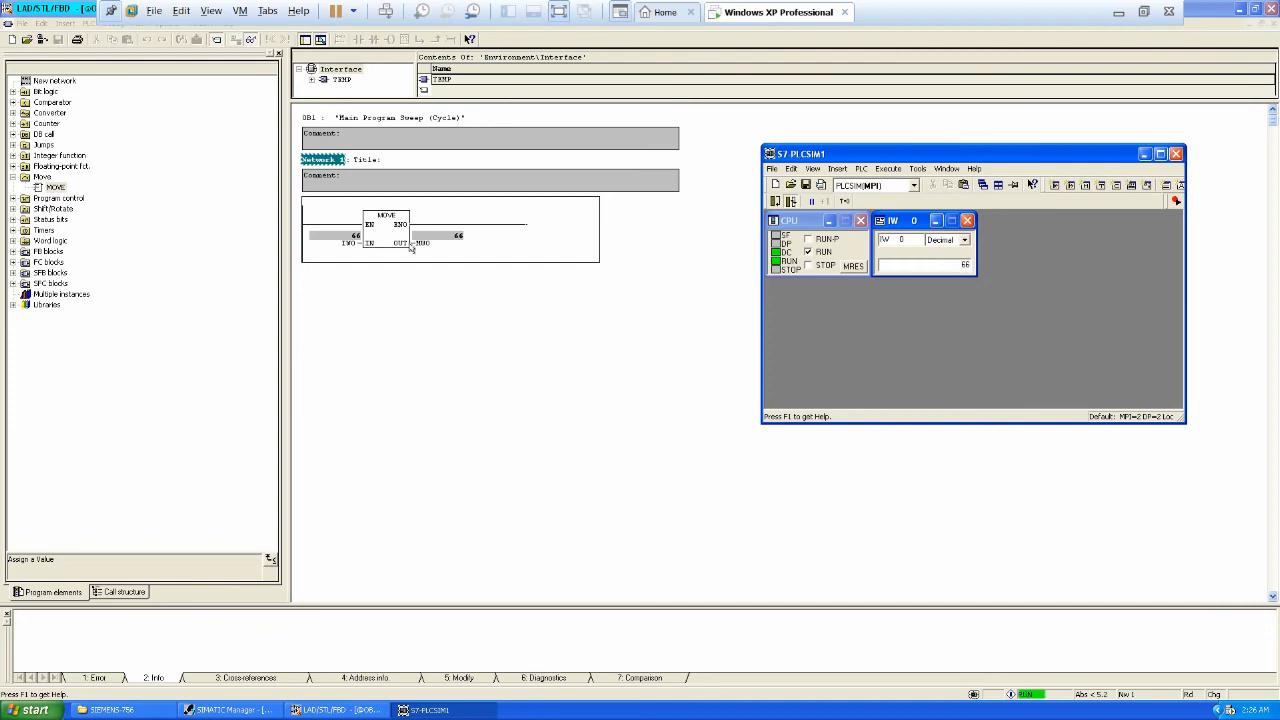